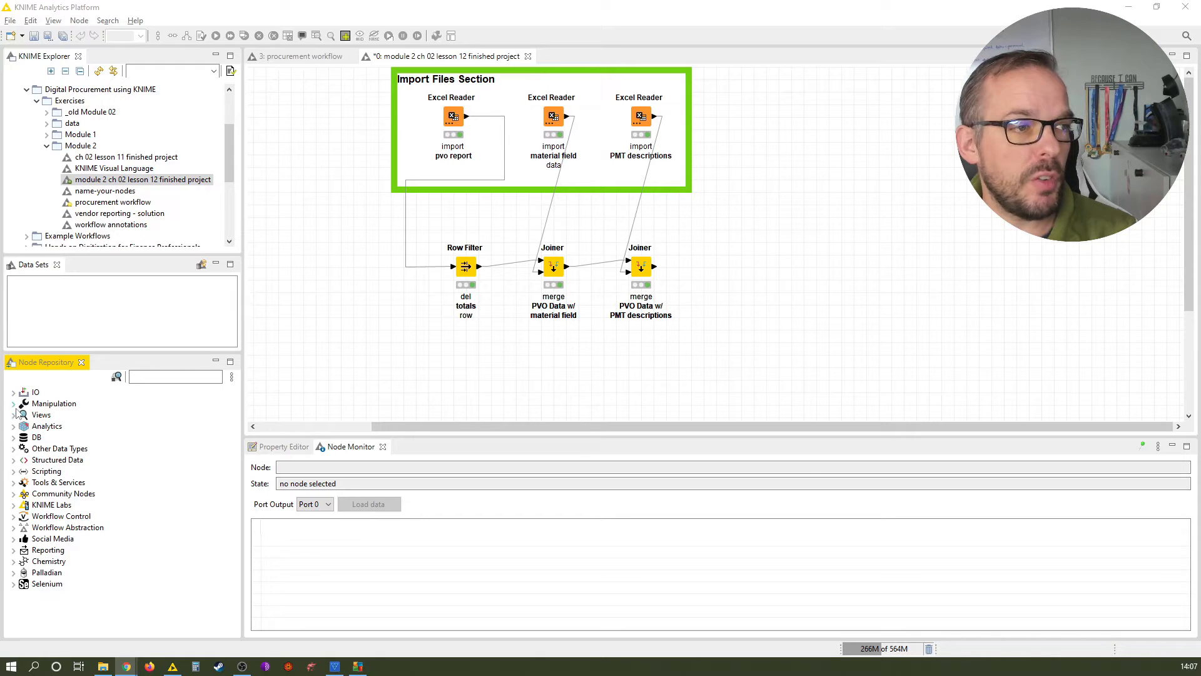
Find String Manipulation under Manipulation > Column > Convert & Replace and select the PMT Joiner.
left_click(174, 376)
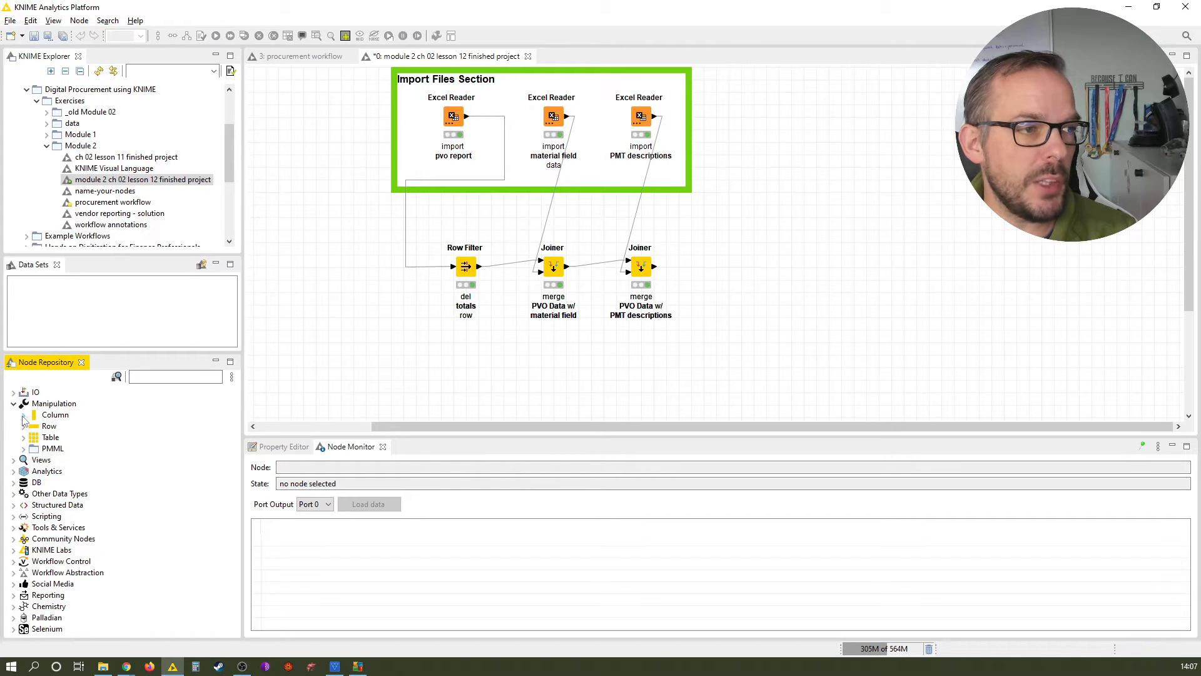
left_click(24, 415)
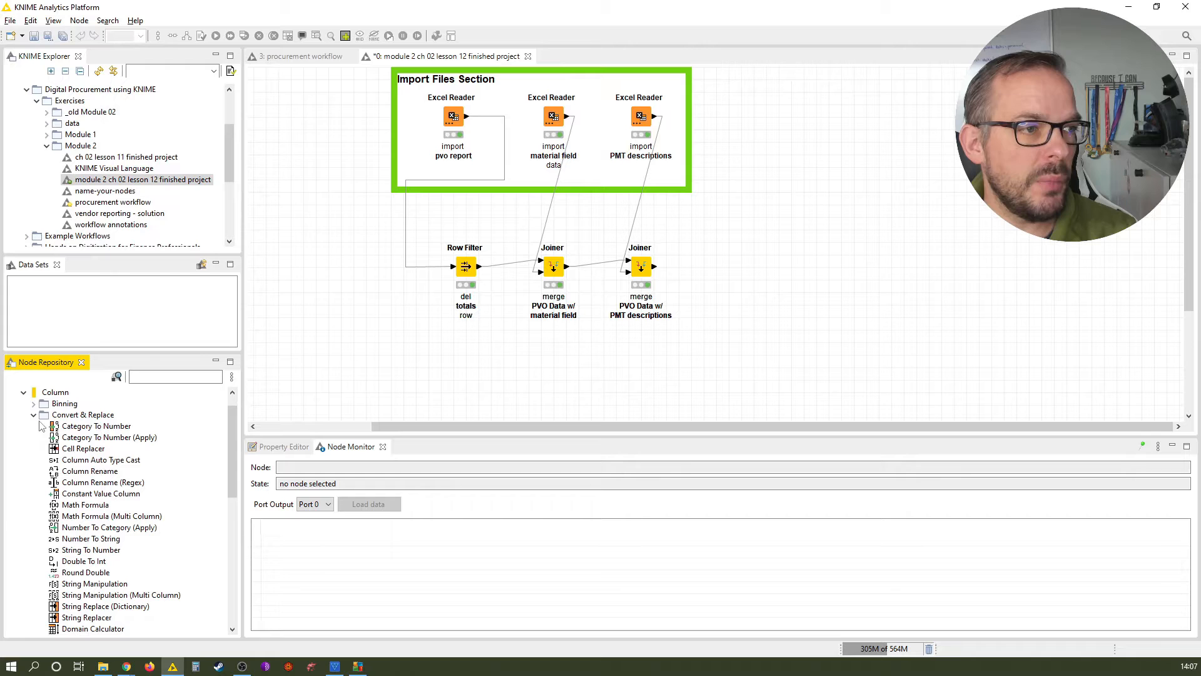
scroll("down", 3)
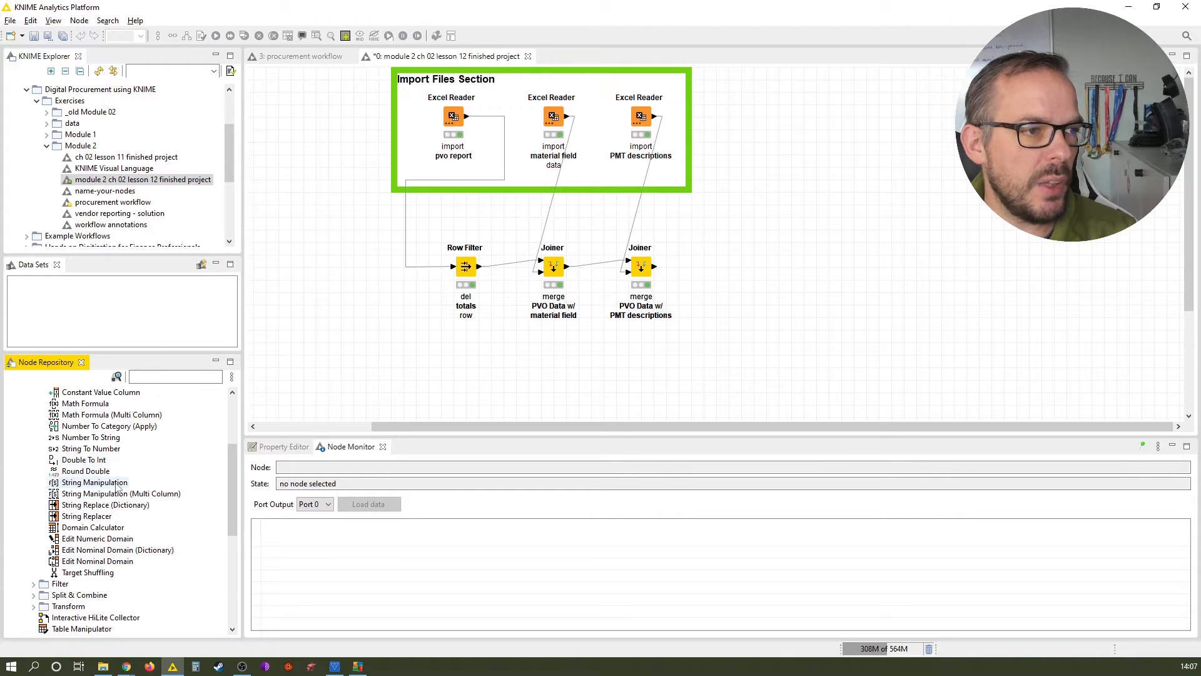
left_click(93, 481)
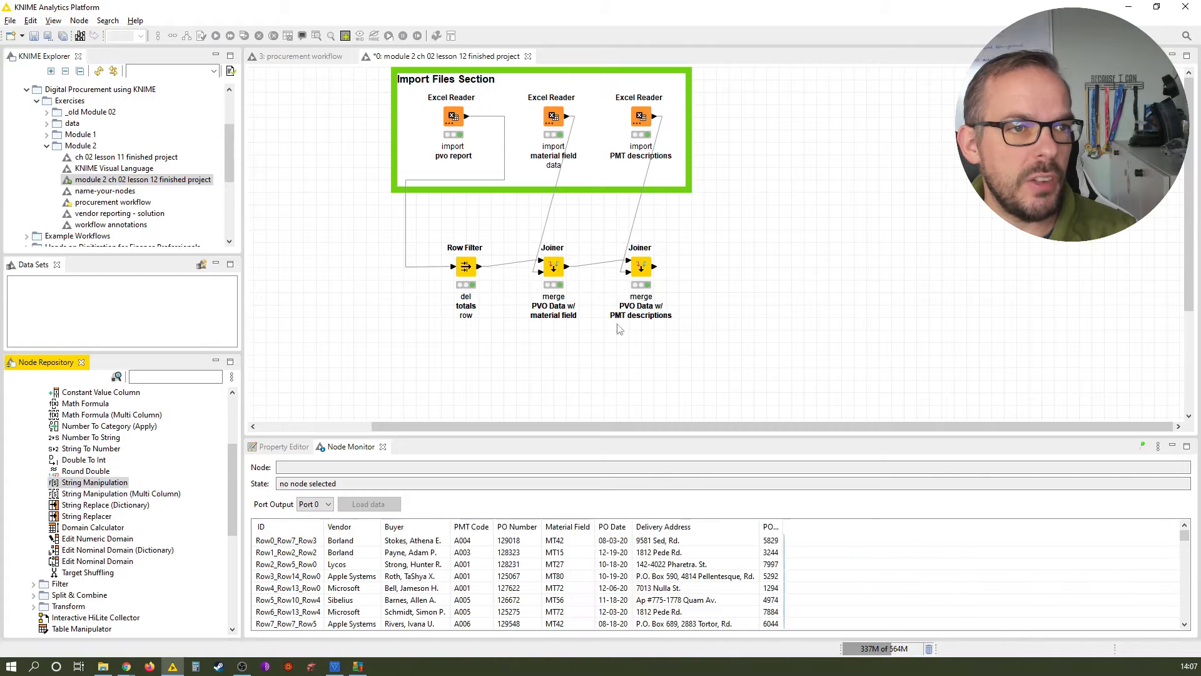
left_click(640, 266)
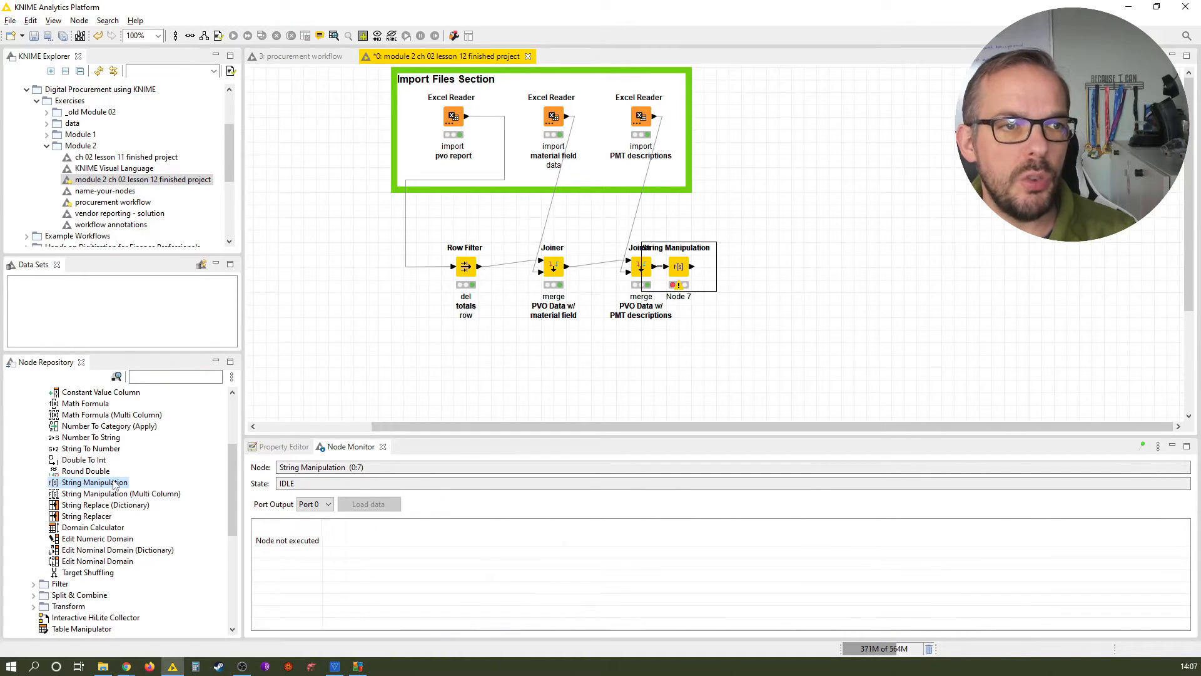
Place String Manipulation after the PMT Joiner, labelled 'create new col PMT Code + Desc'.
left_click_drag(678, 266, 727, 266)
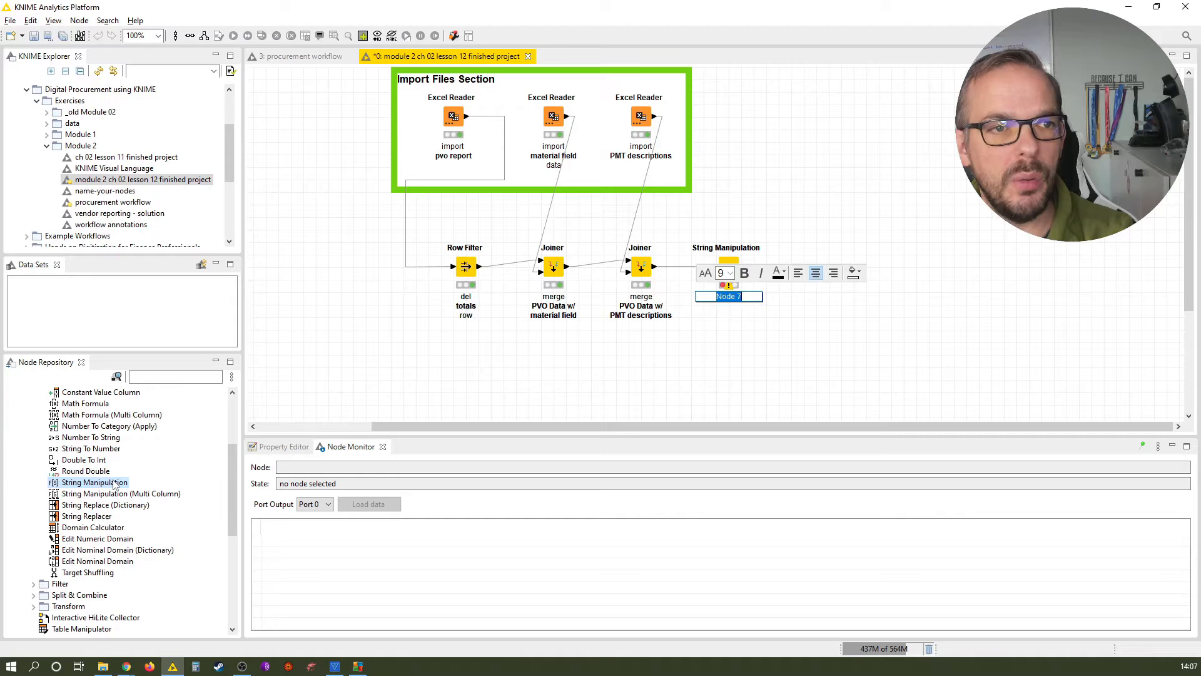
type("create new col")
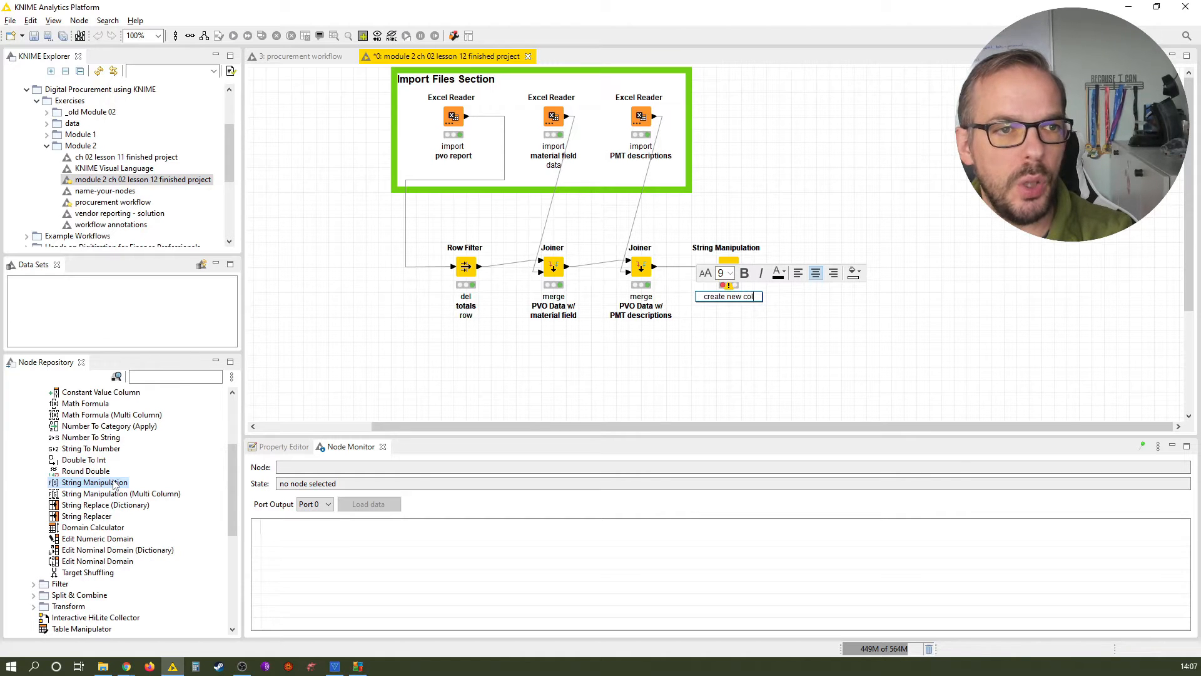
type("PMT Code + Desc")
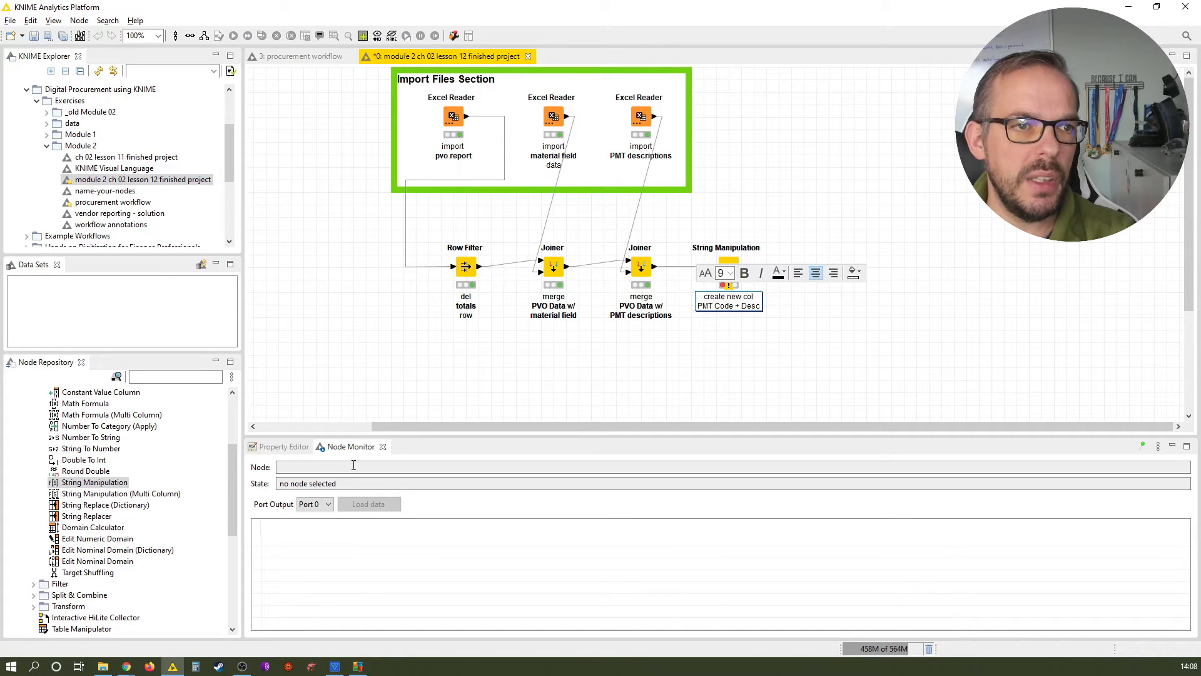
left_click(728, 266)
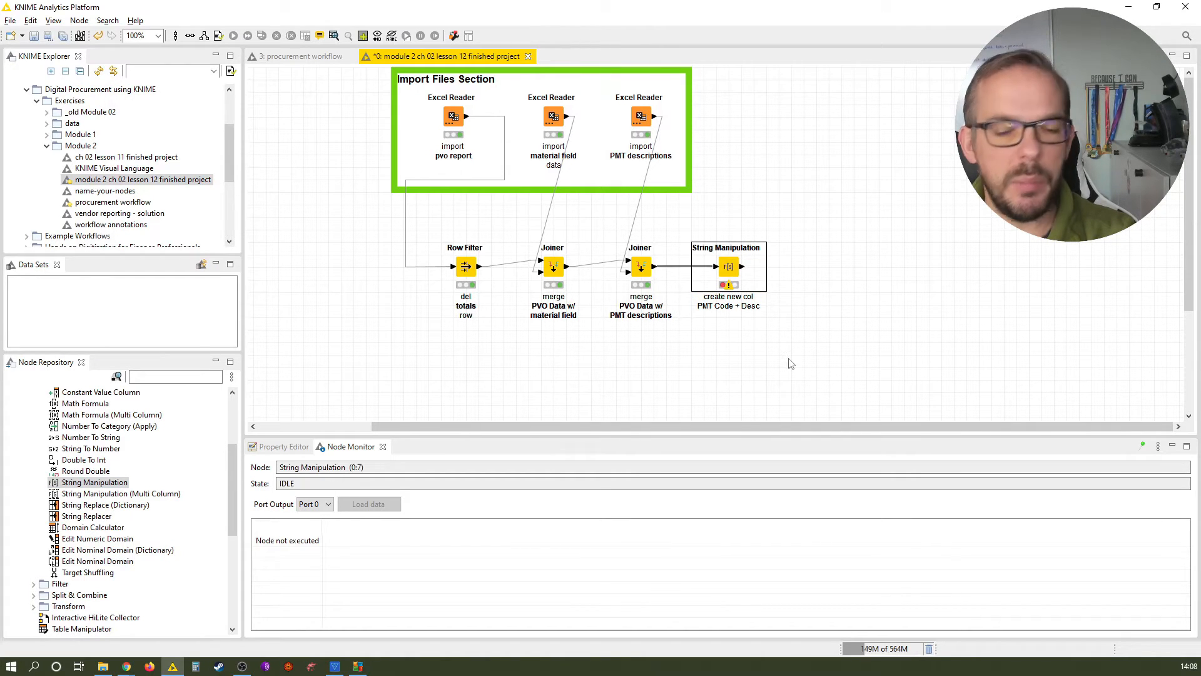
Open the new String Manipulation node's configuration dialog.
double_click(727, 266)
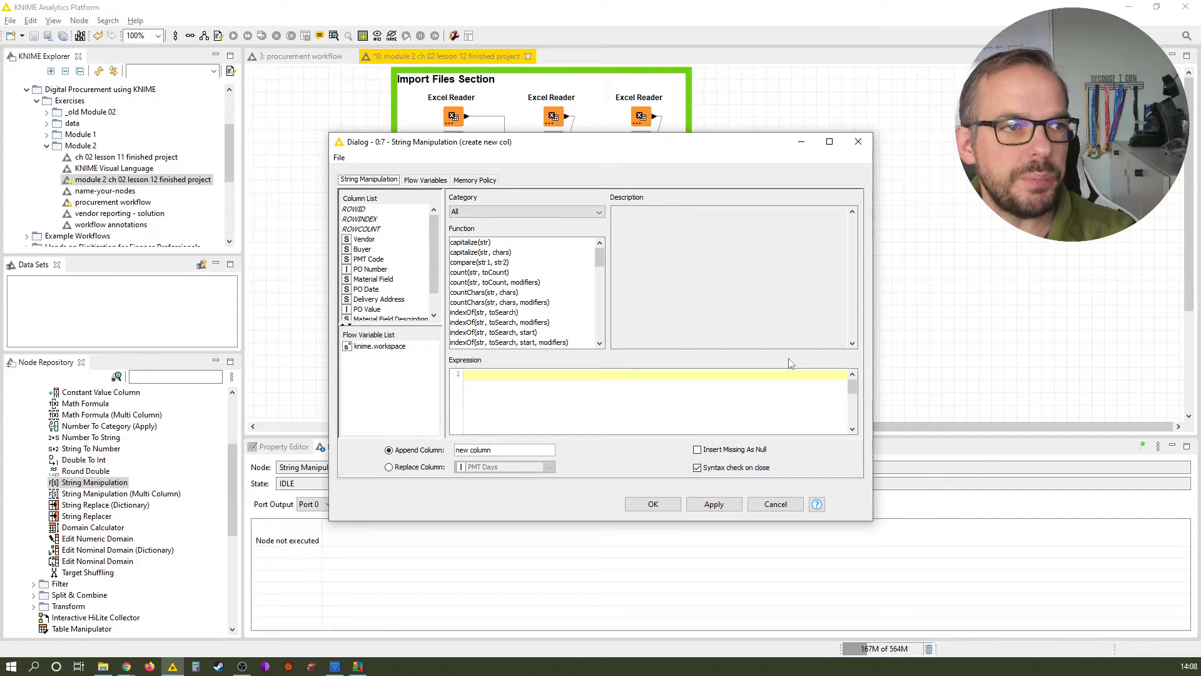
mouse_move(728, 162)
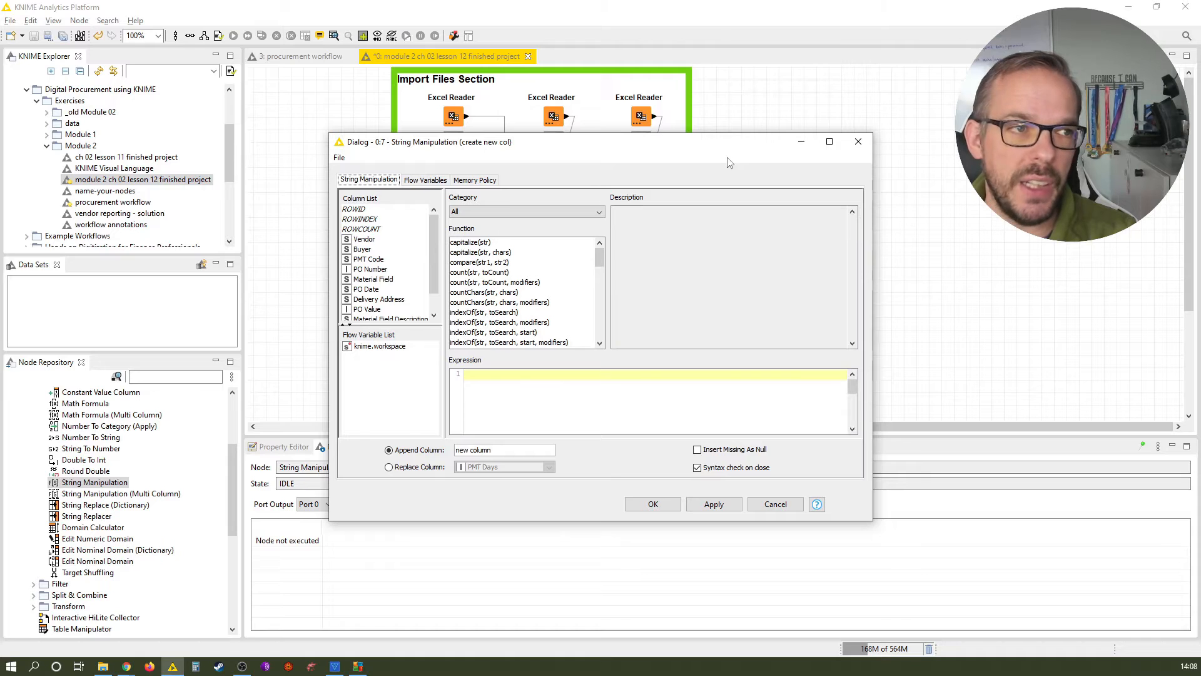
mouse_move(419, 215)
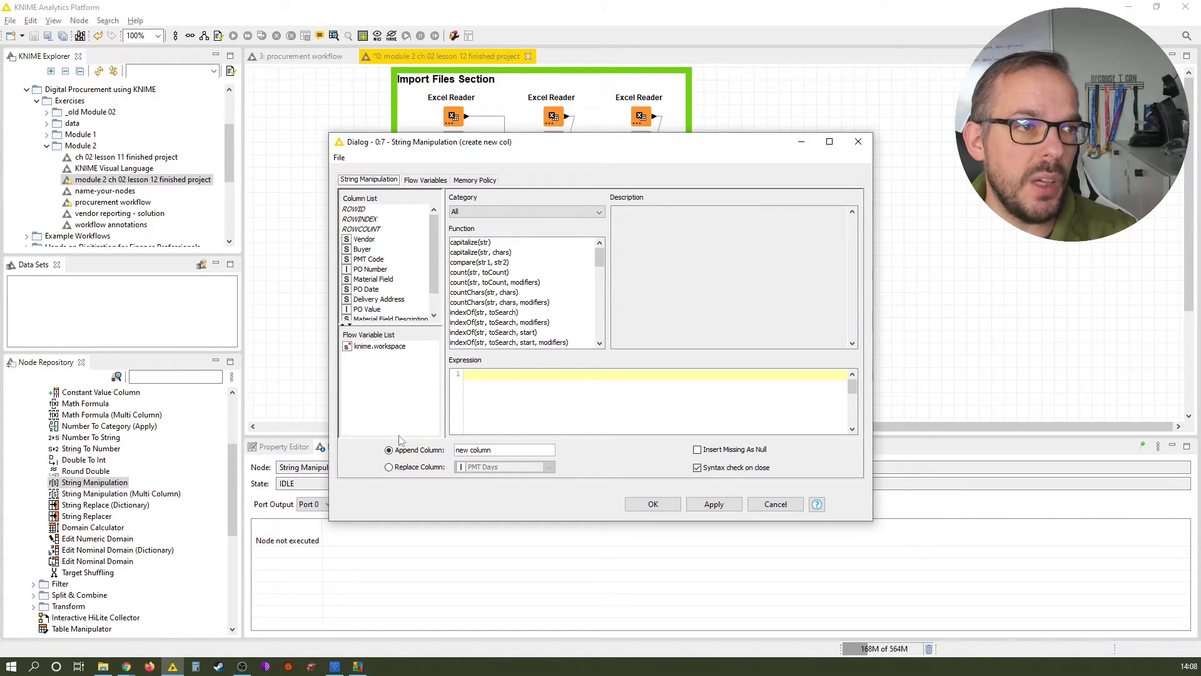
mouse_move(420, 435)
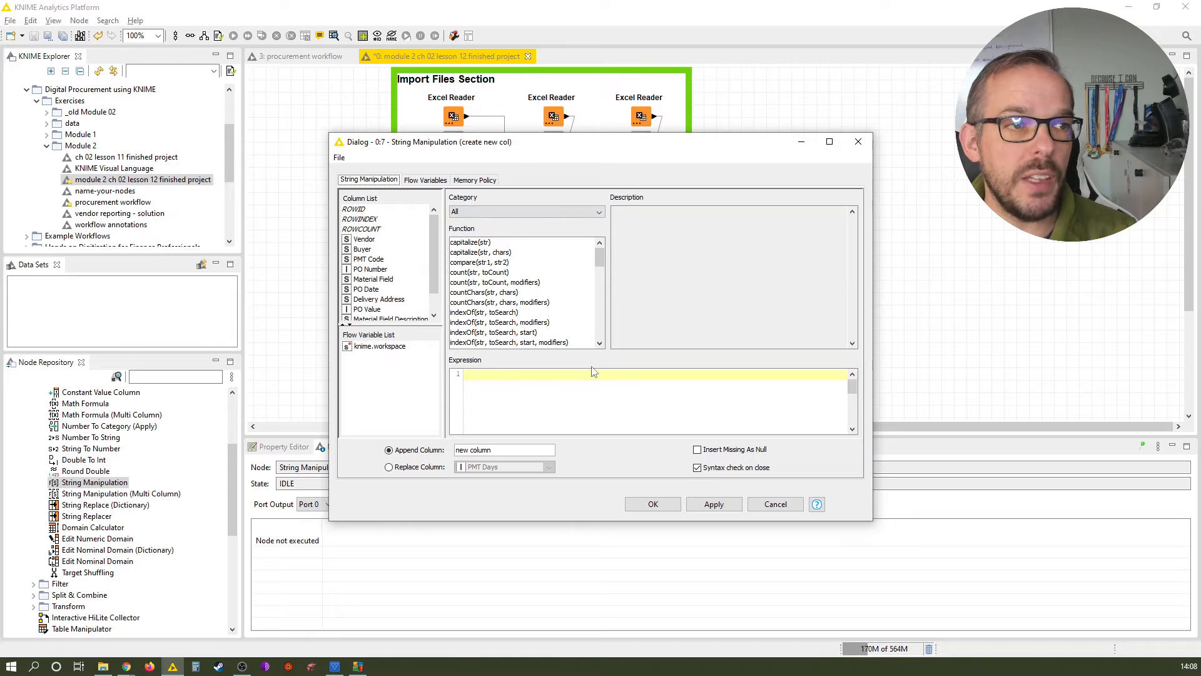
mouse_move(897, 274)
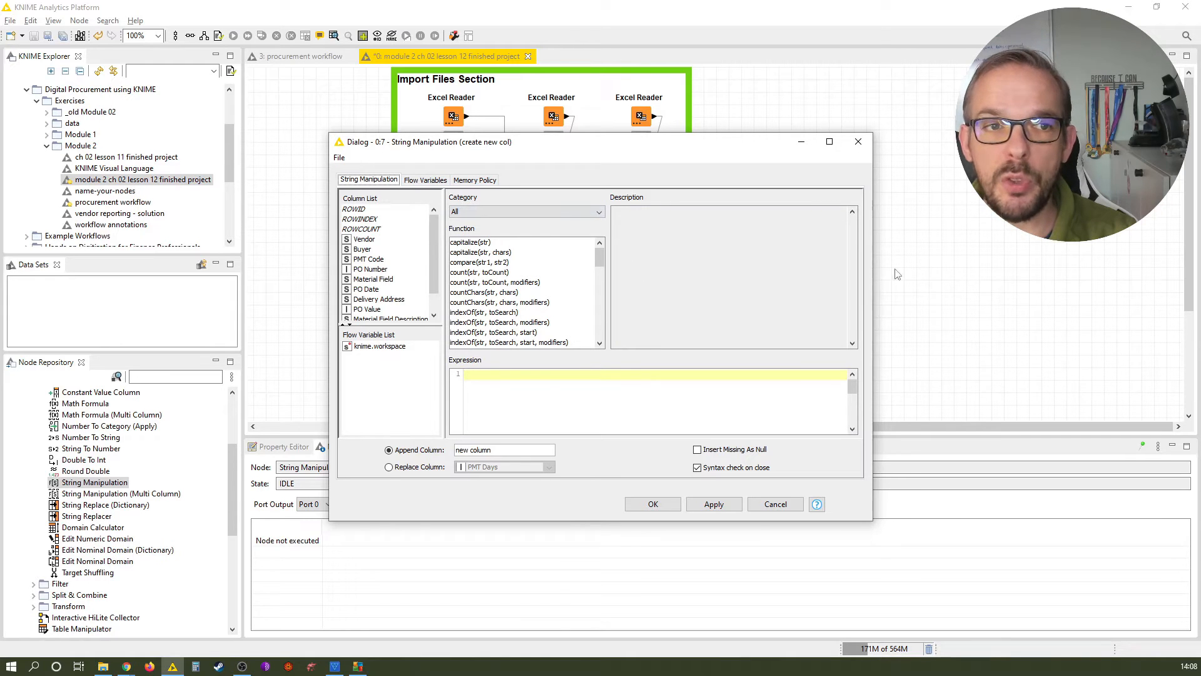
mouse_move(833, 337)
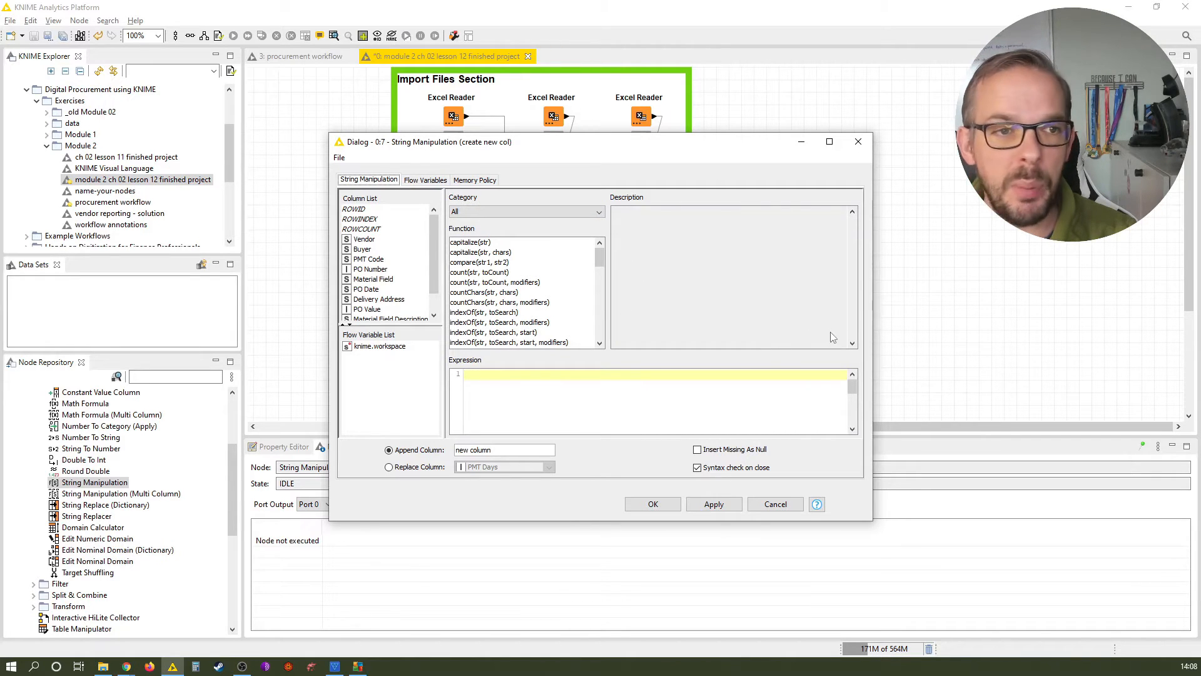
mouse_move(556, 274)
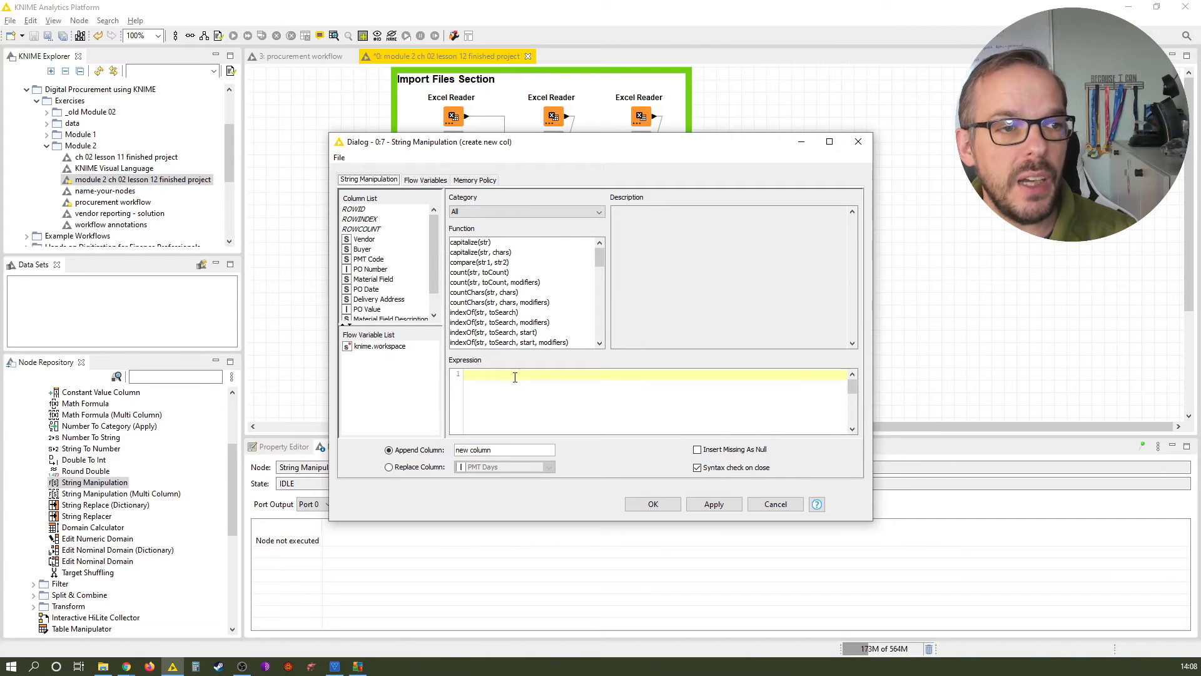
mouse_move(750, 457)
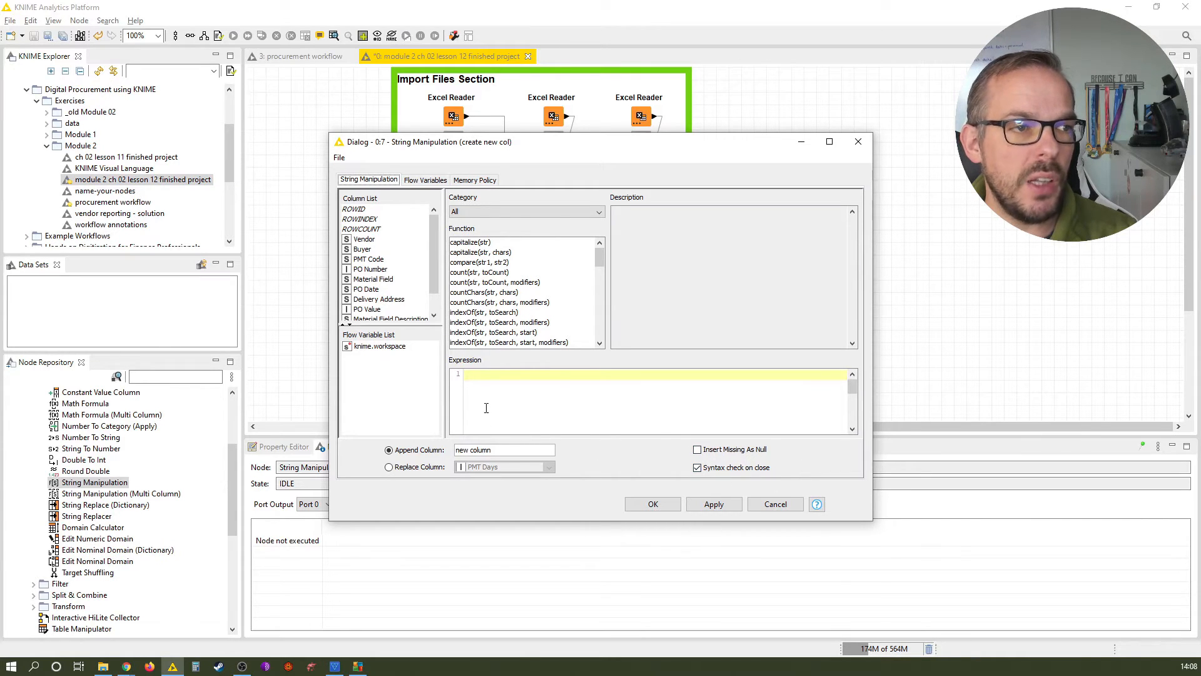
mouse_move(605, 263)
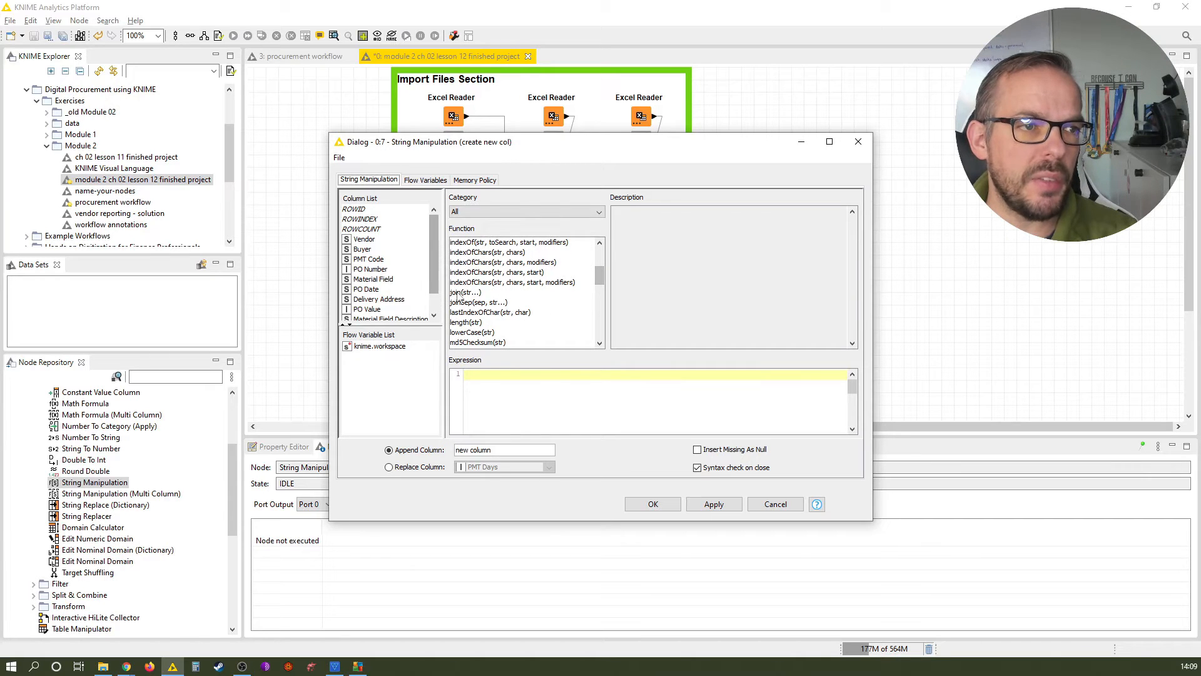
Insert the join() function with $PMT Code$ as its first argument.
left_click(465, 293)
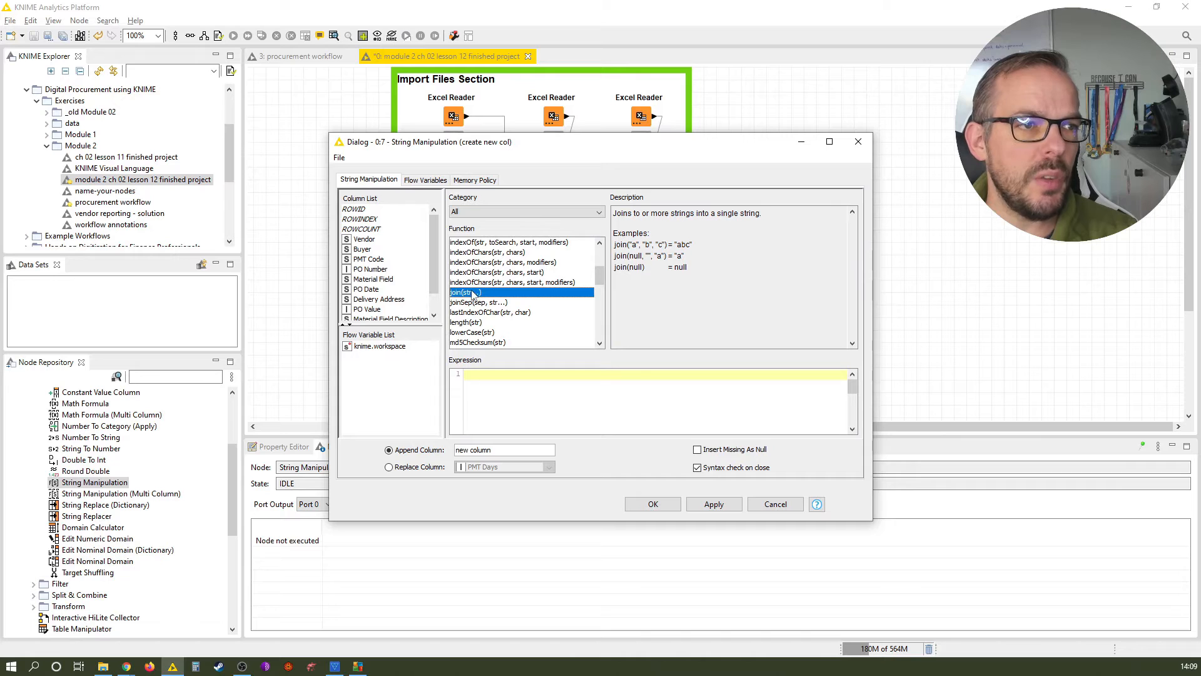
double_click(464, 292)
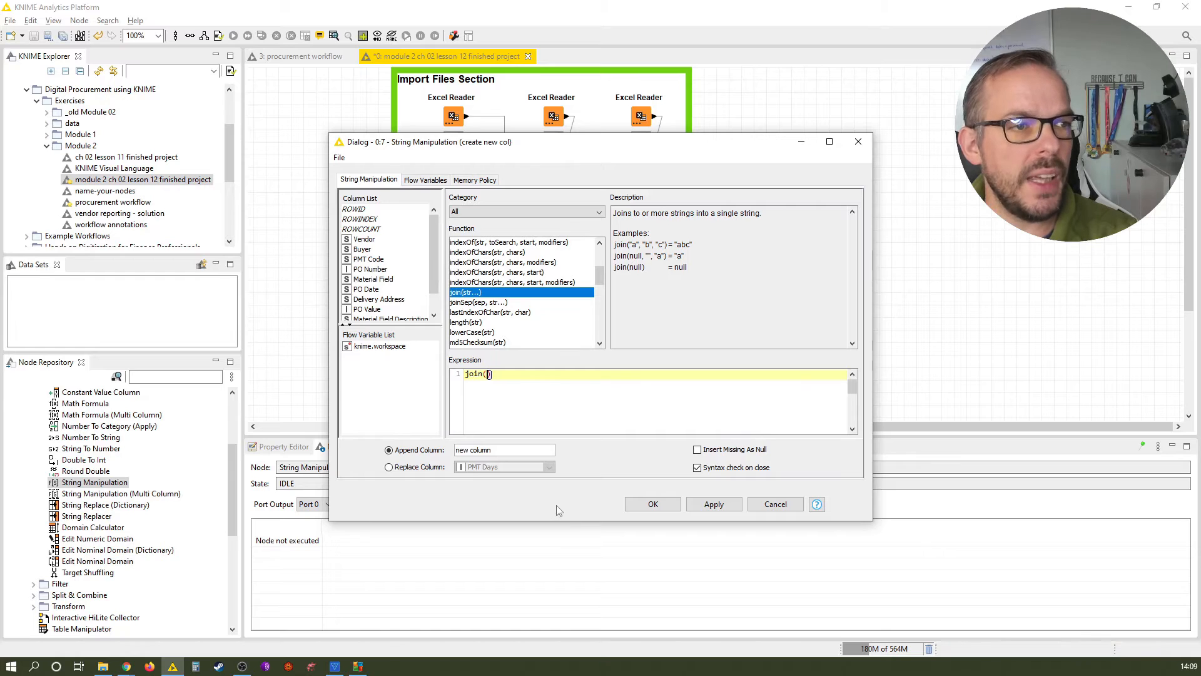
mouse_move(470, 403)
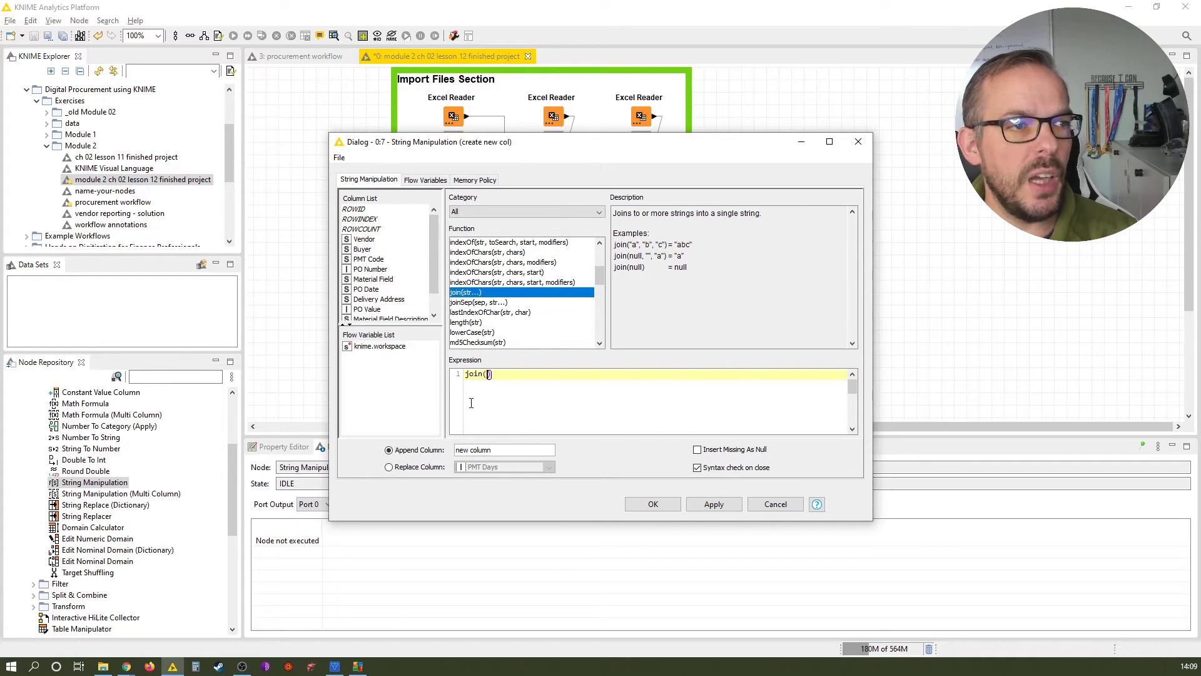
mouse_move(369, 276)
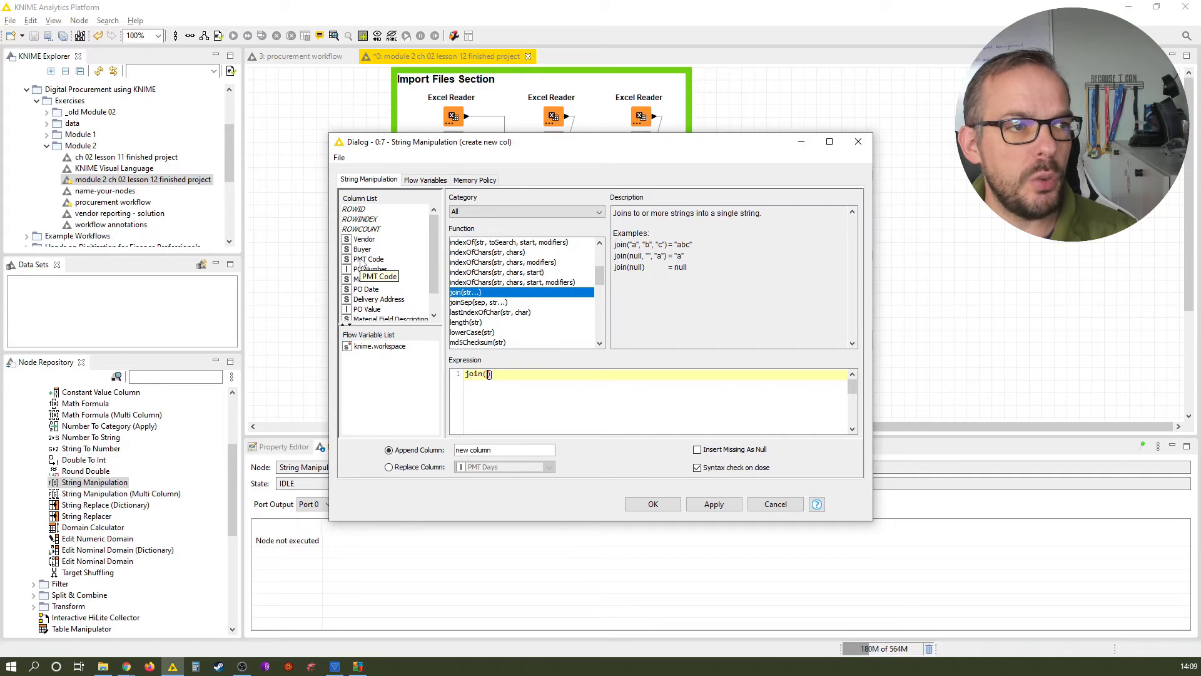
double_click(369, 259)
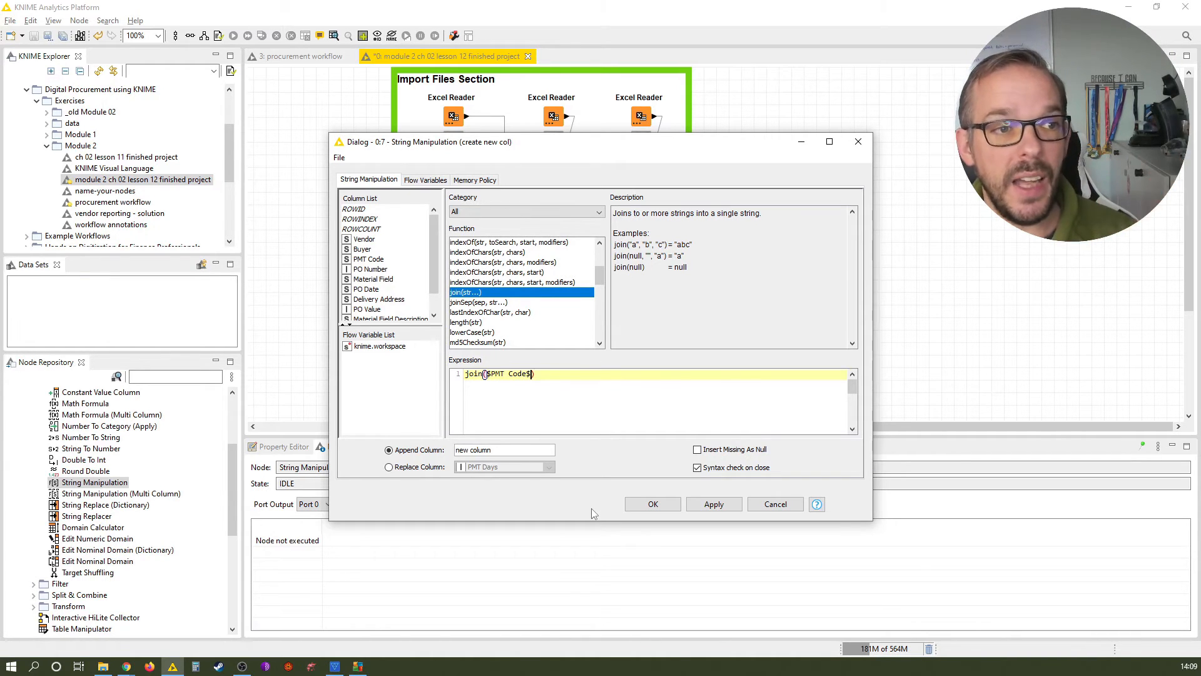
Add a space and Payment Term Desc to join(), and name the new column 'PMT long'.
type(",\"")
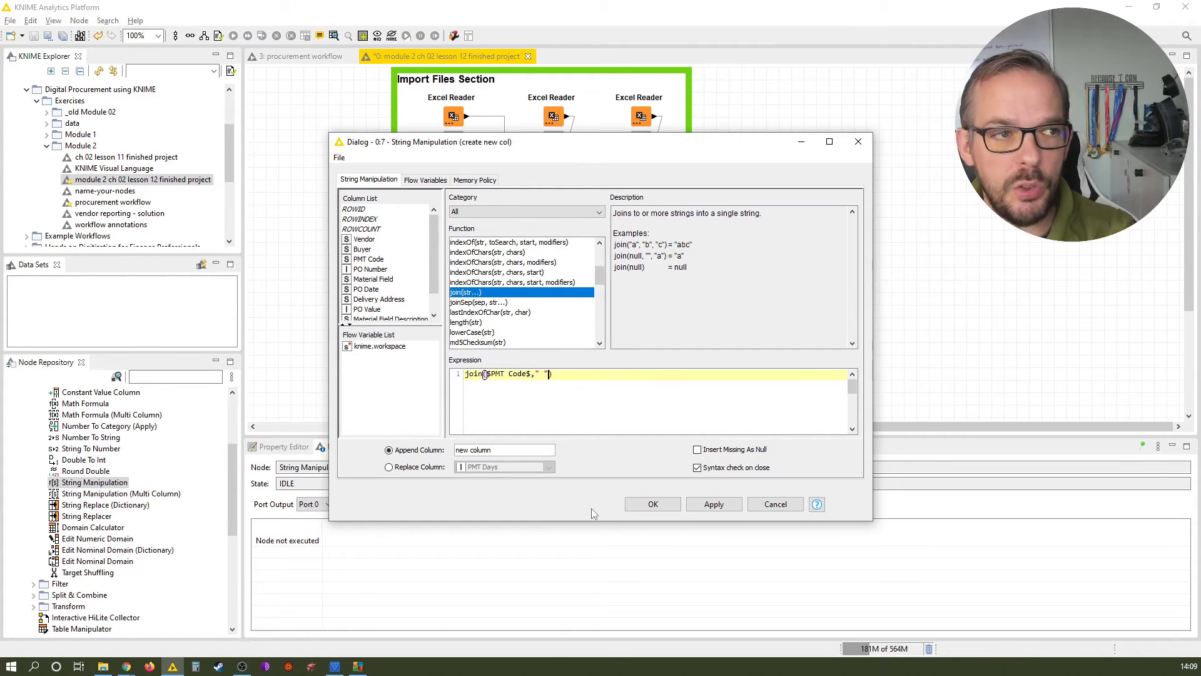
type(",")
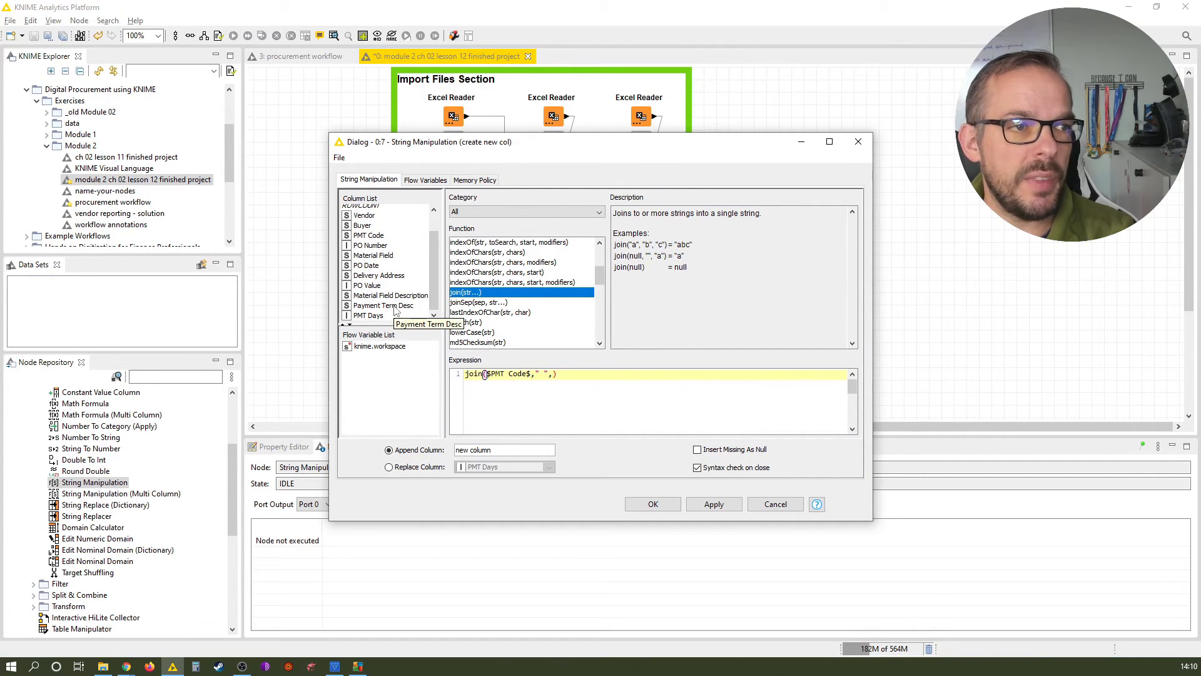
left_click(384, 305)
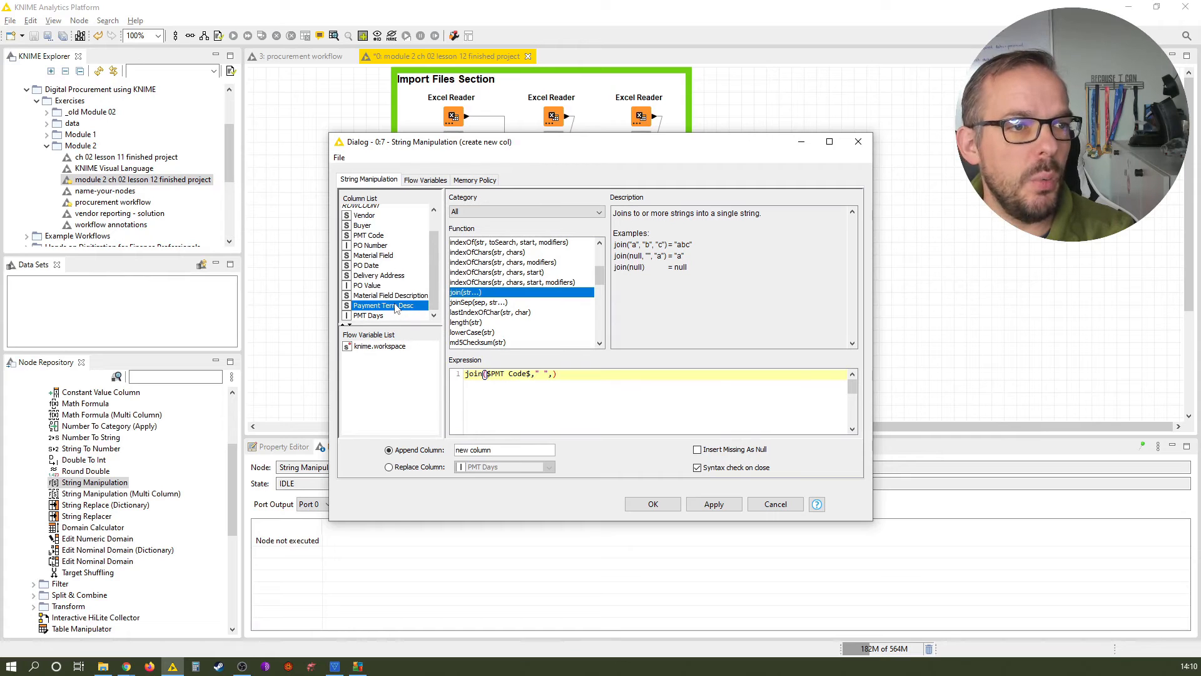
double_click(384, 305)
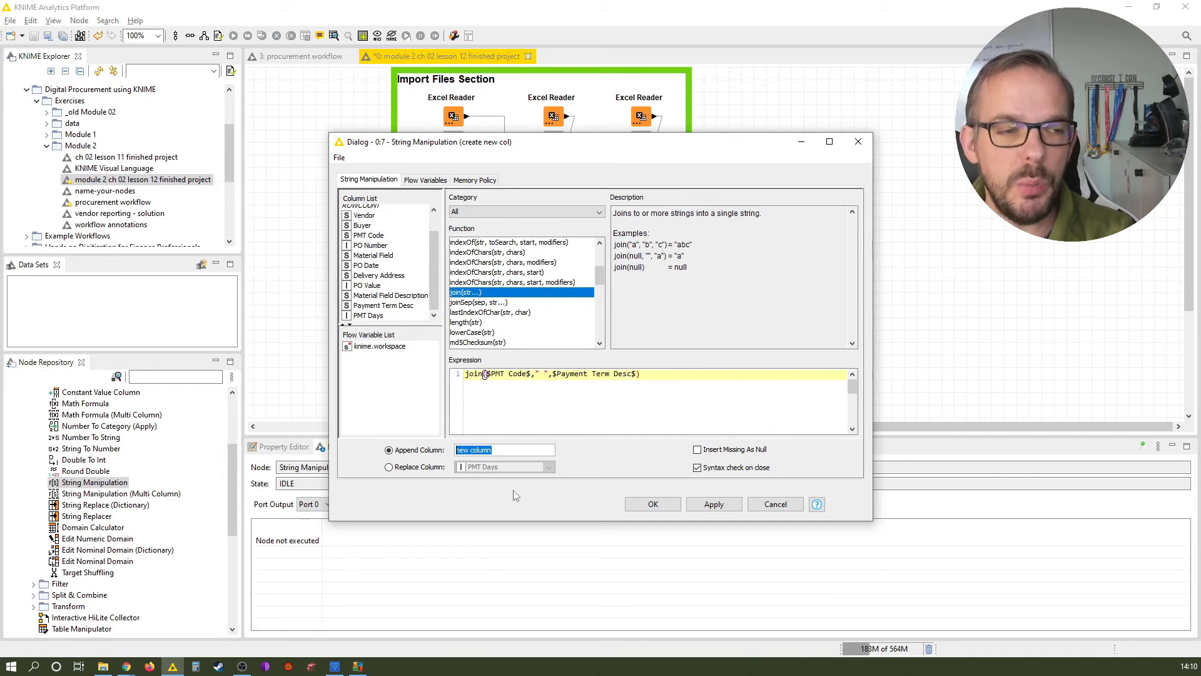
type("PMT long")
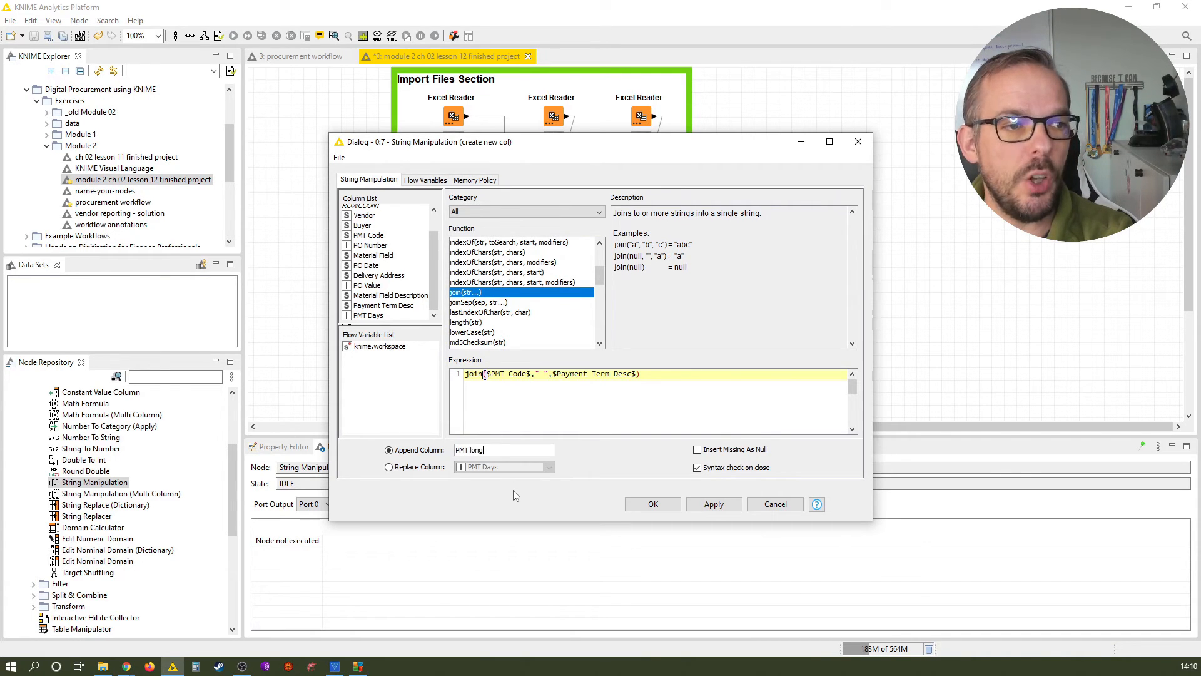